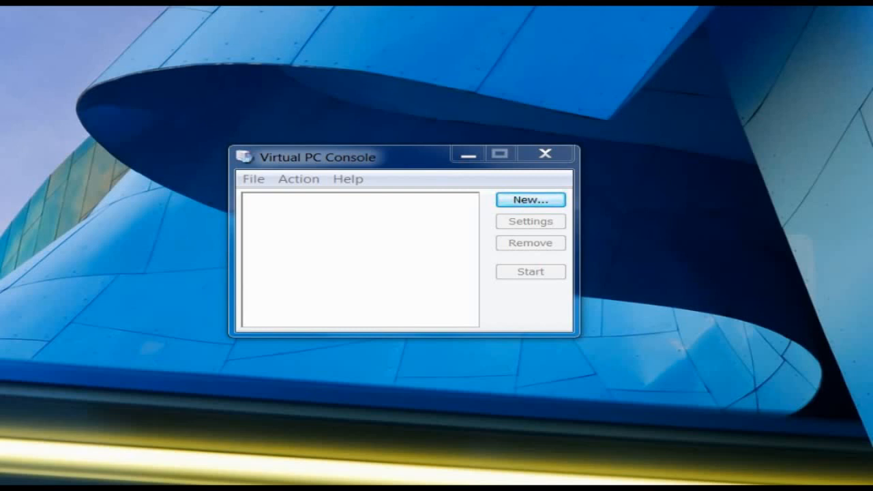
Start the New Virtual Machine wizard and keep 'Create a virtual machine'.
{"action": "left_click", "coordinate": [529, 199]}
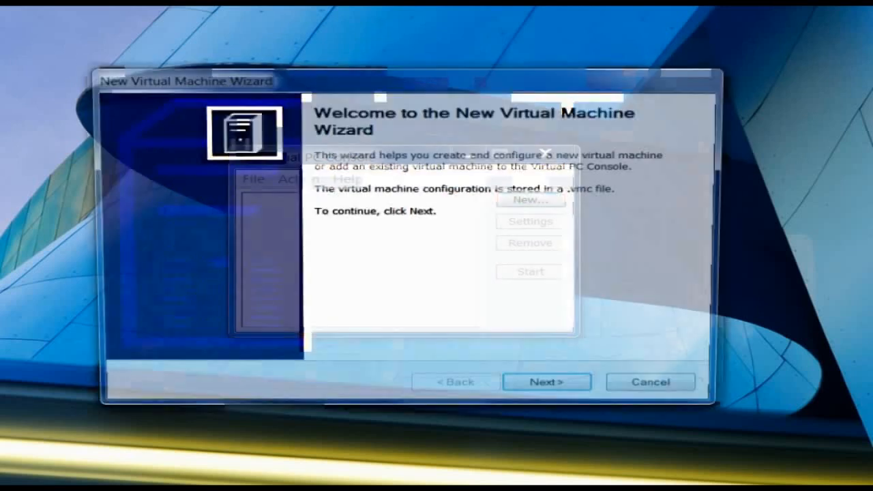
{"action": "left_click", "coordinate": [545, 381]}
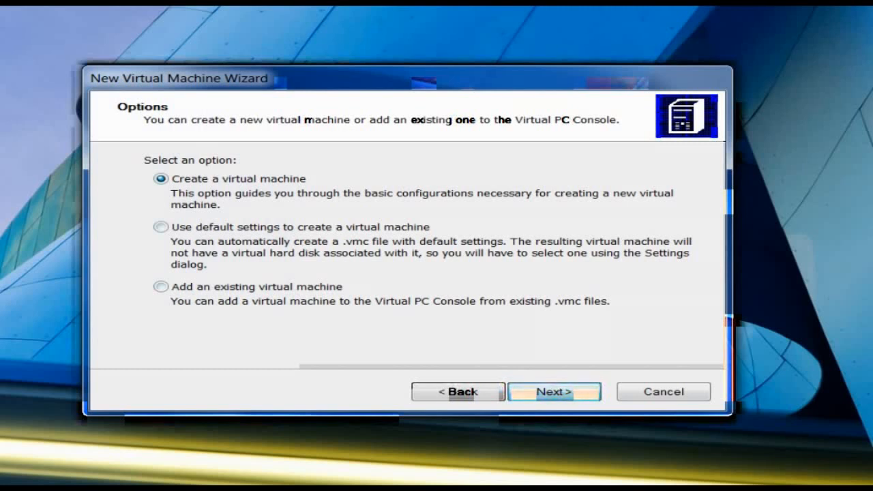
{"action": "left_click", "coordinate": [554, 391]}
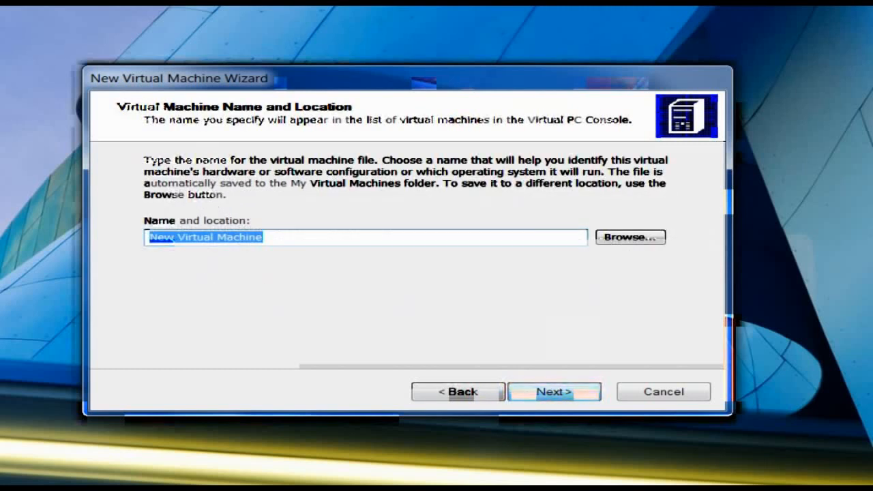
Name the virtual machine 'Windows 2000' and continue to the memory settings.
{"action": "type", "text": "Window"}
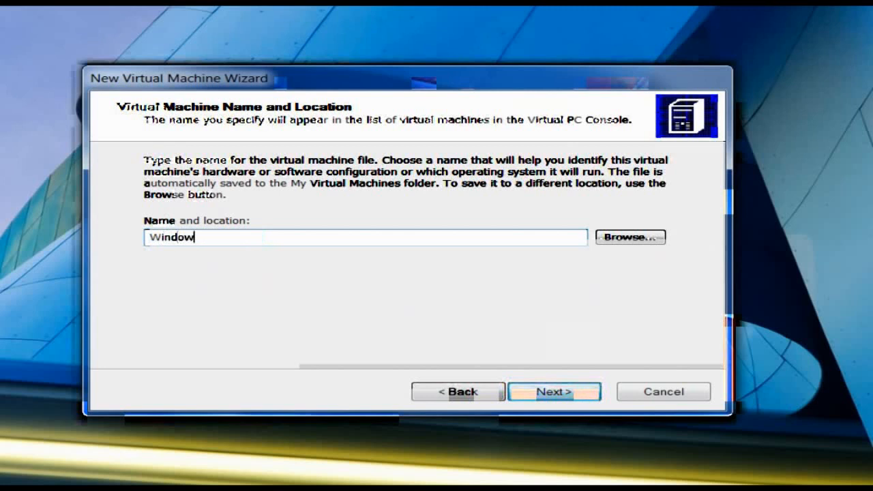
{"action": "type", "text": "s 1000"}
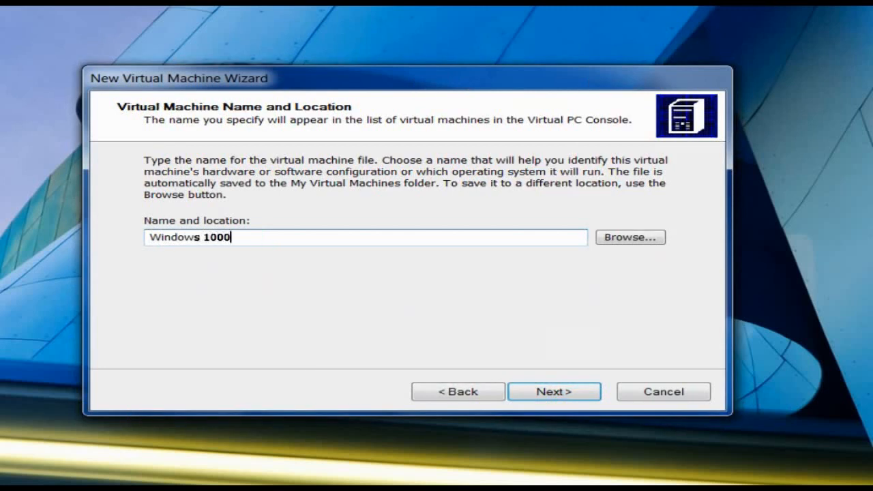
{"action": "type", "text": "2000"}
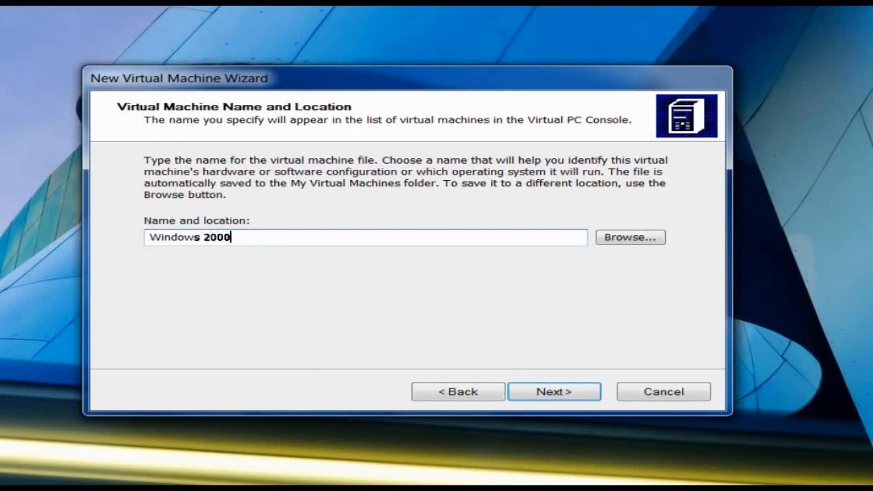
{"action": "left_click", "coordinate": [554, 391]}
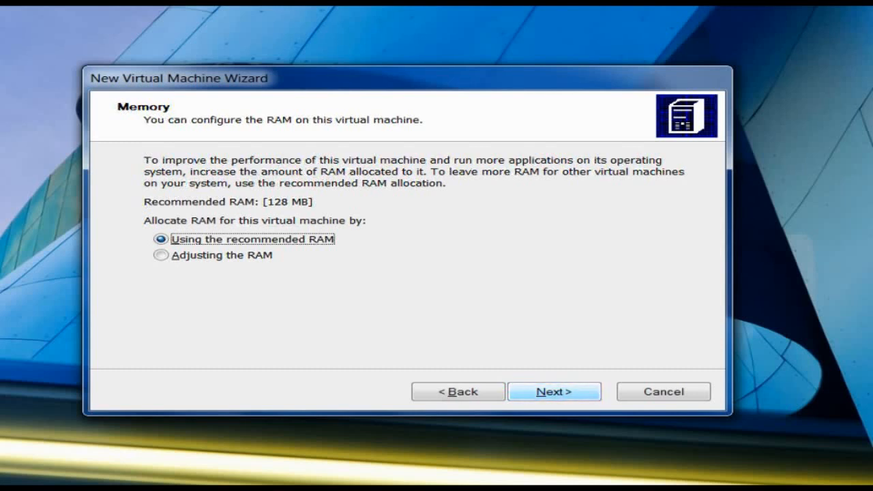
Keep the recommended 128 MB of memory and choose a new virtual hard disk.
{"action": "left_click", "coordinate": [554, 392]}
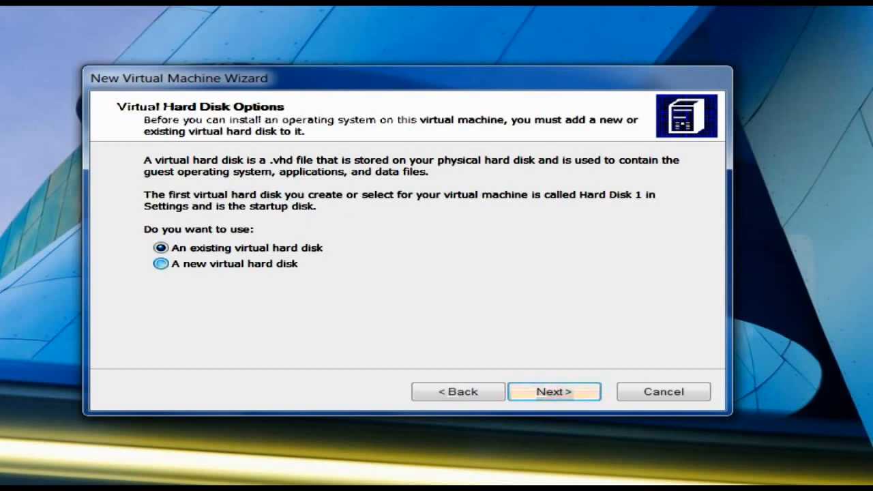
{"action": "left_click", "coordinate": [160, 264]}
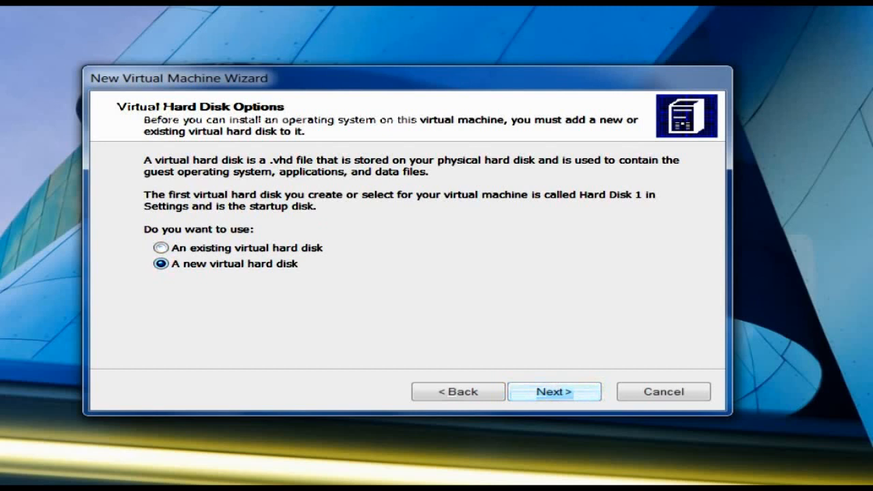
{"action": "left_click", "coordinate": [554, 391]}
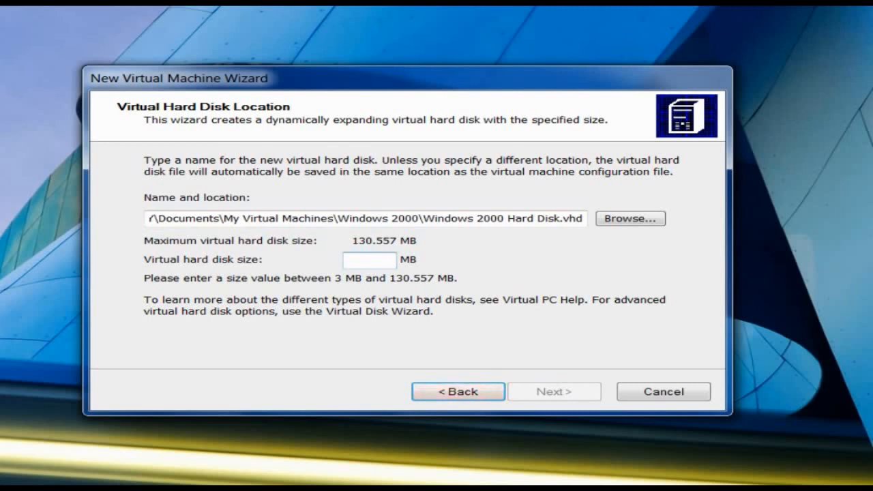
Set the virtual hard disk size to 1024 MB and finish creating the machine.
{"action": "type", "text": "1024"}
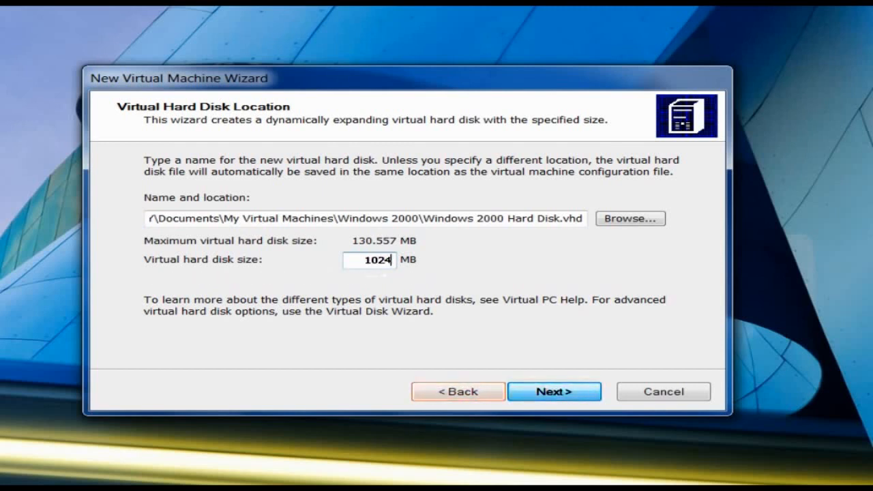
{"action": "left_click", "coordinate": [554, 390]}
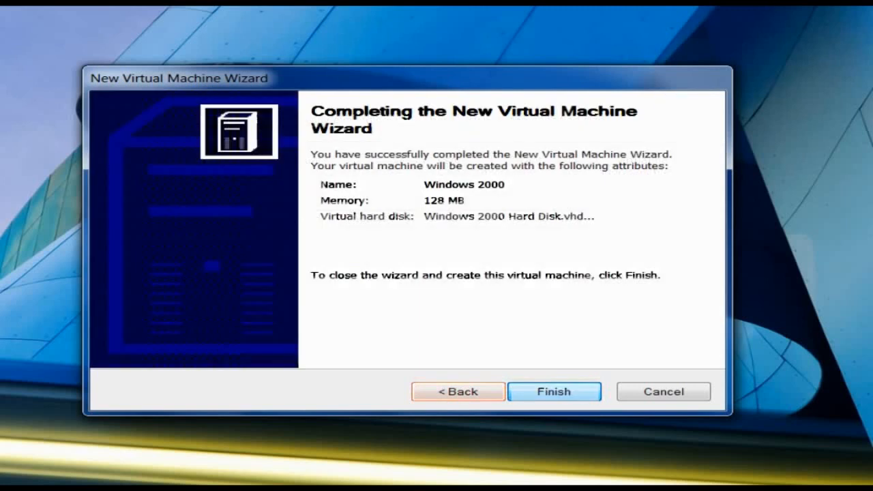
{"action": "left_click", "coordinate": [554, 391]}
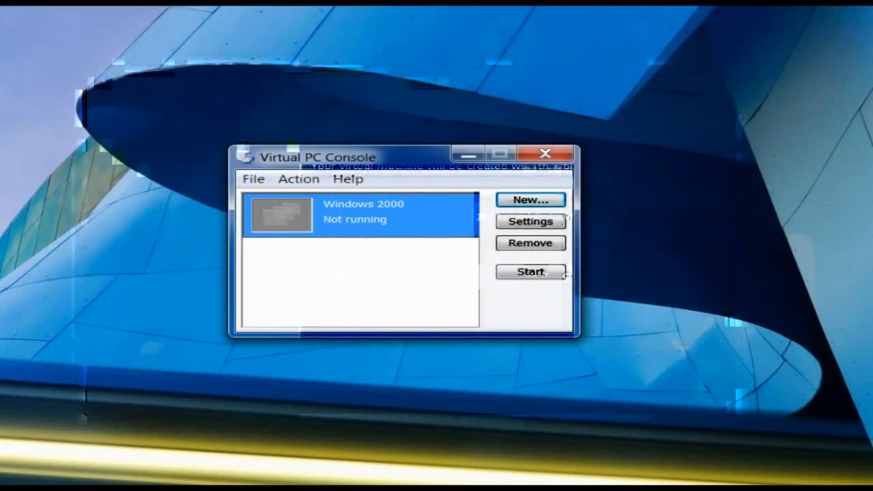
Start the Windows 2000 virtual machine and capture the installation CD for it.
{"action": "left_click", "coordinate": [529, 271]}
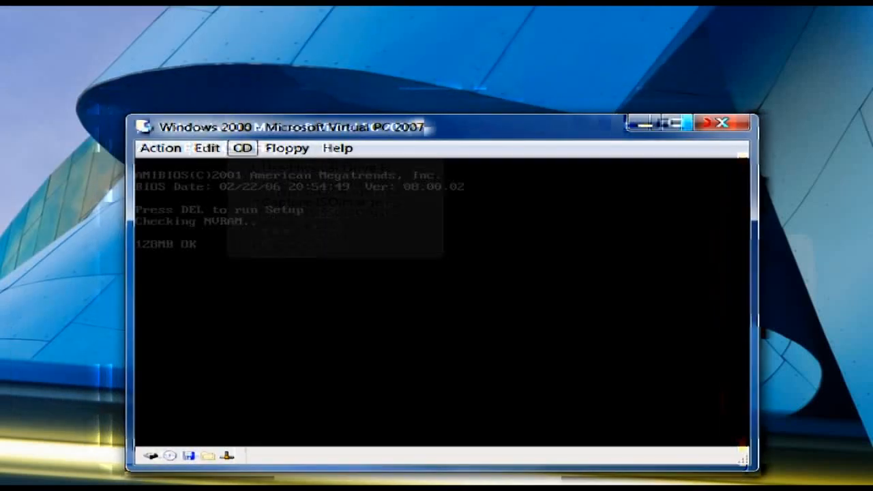
{"action": "left_click", "coordinate": [242, 147]}
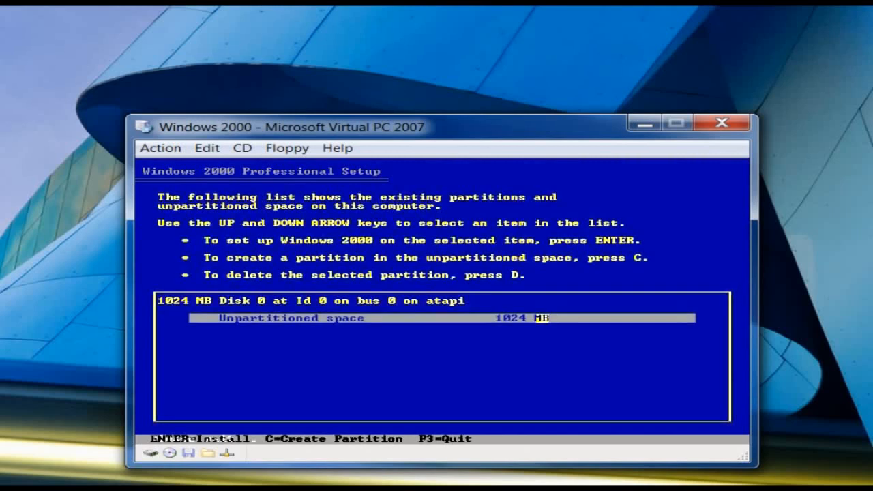
Install Windows 2000 on the 1024 MB unpartitioned disk space.
{"action": "key", "text": "c"}
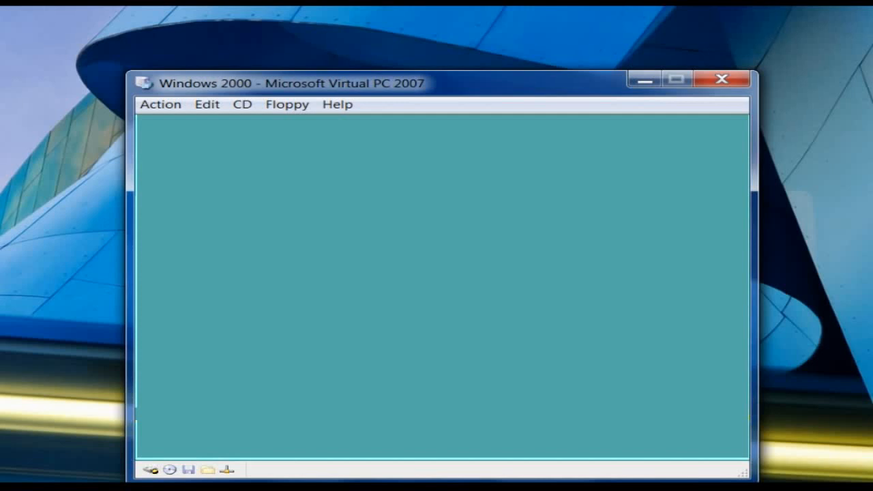
{"action": "mouse_move", "coordinate": [443, 293]}
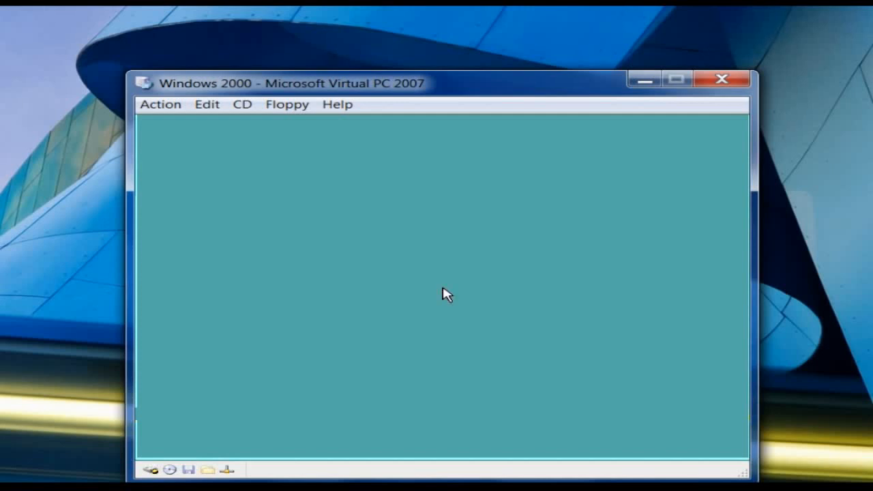
{"action": "mouse_move", "coordinate": [507, 286]}
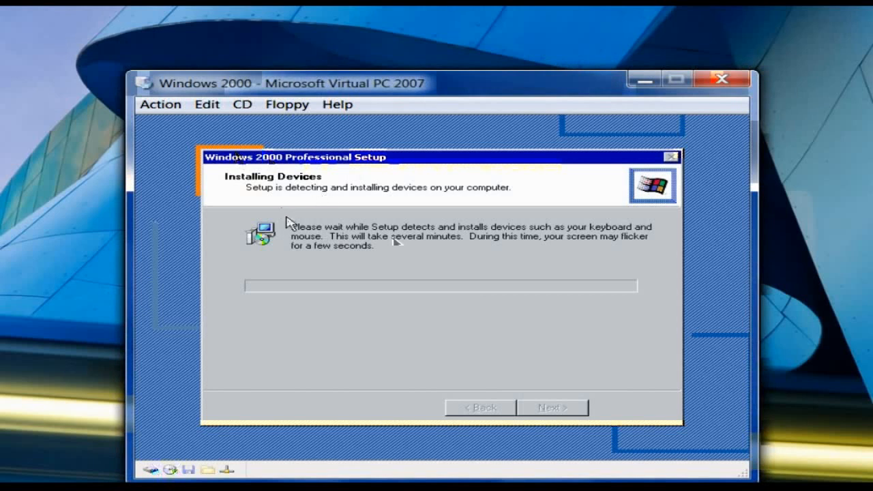
{"action": "mouse_move", "coordinate": [330, 225]}
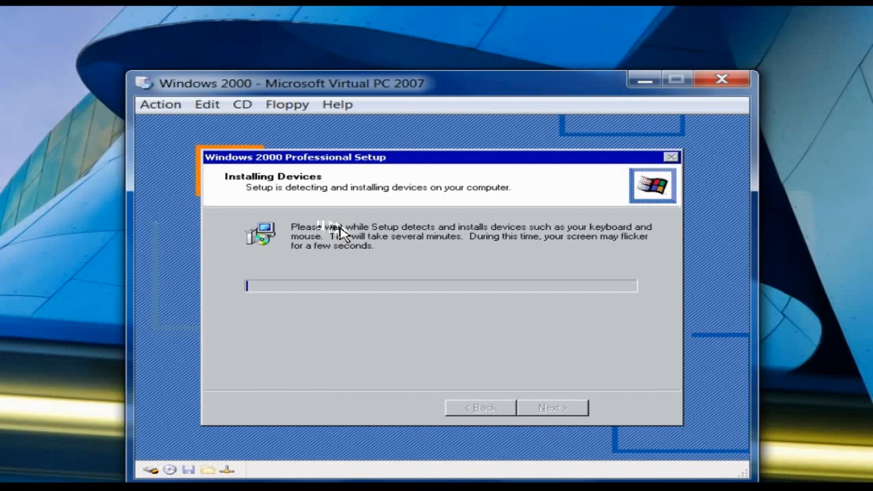
{"action": "mouse_move", "coordinate": [303, 246]}
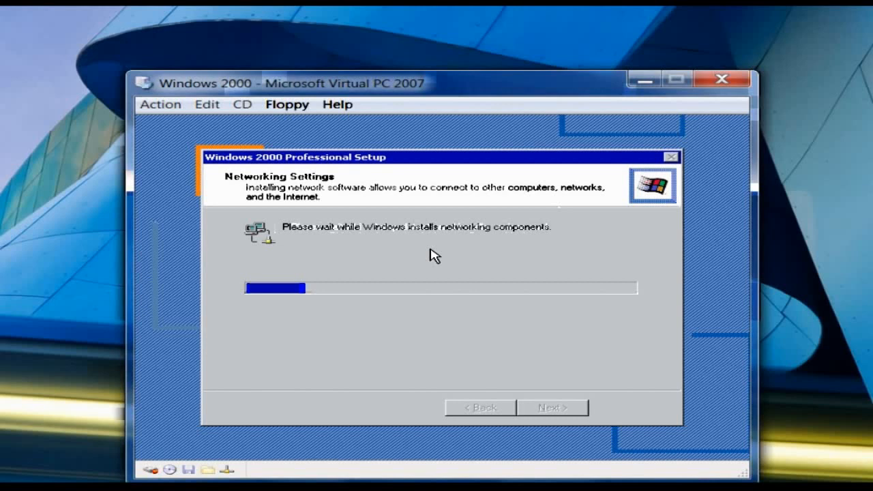
{"action": "mouse_move", "coordinate": [442, 282]}
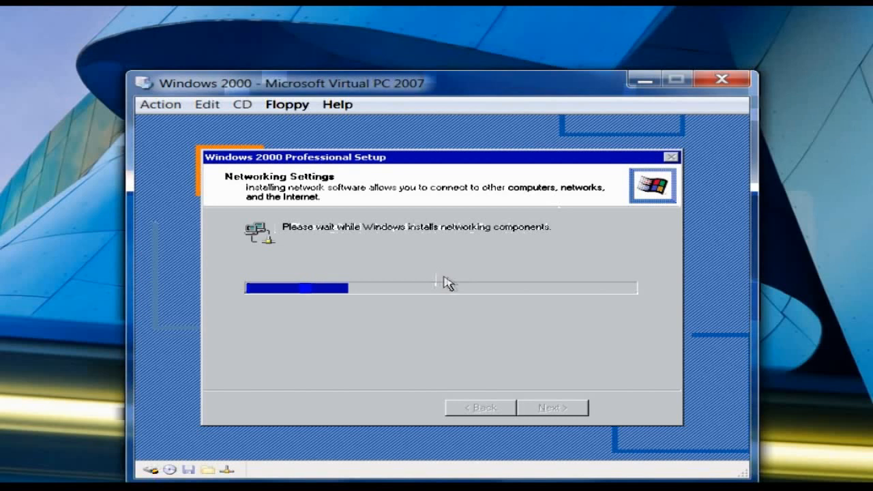
{"action": "mouse_move", "coordinate": [476, 292]}
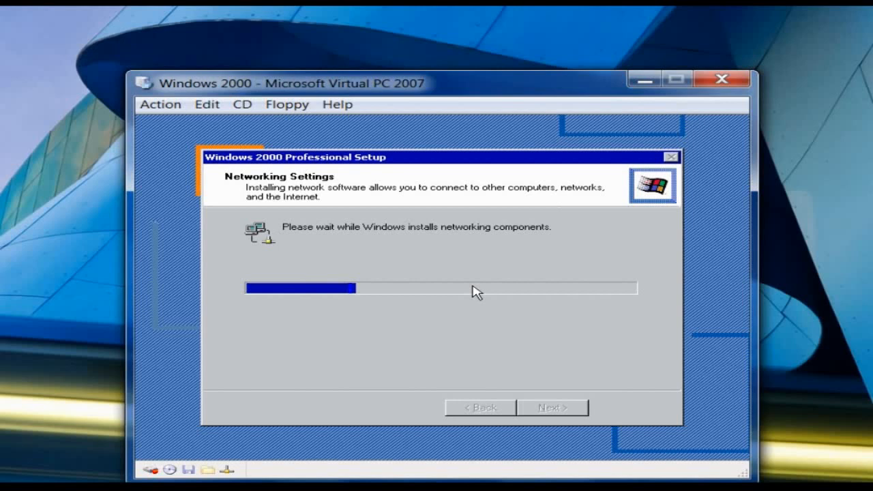
{"action": "mouse_move", "coordinate": [376, 297]}
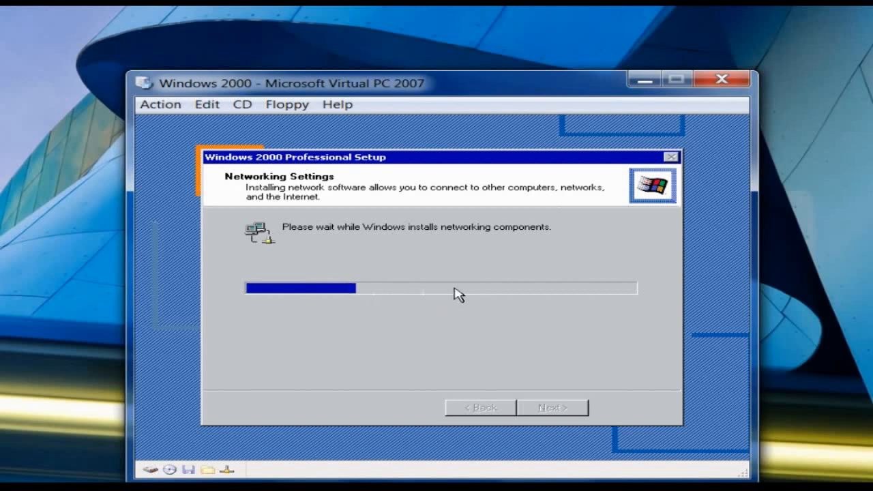
{"action": "mouse_move", "coordinate": [463, 292]}
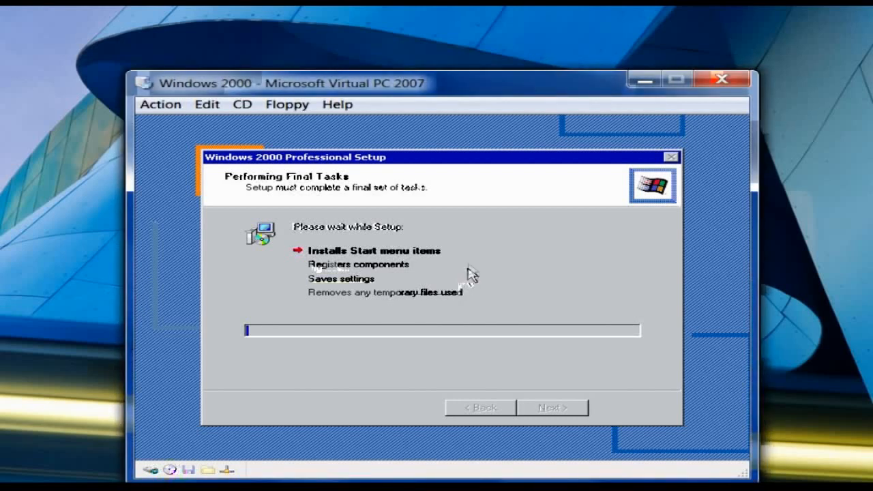
{"action": "mouse_move", "coordinate": [495, 220]}
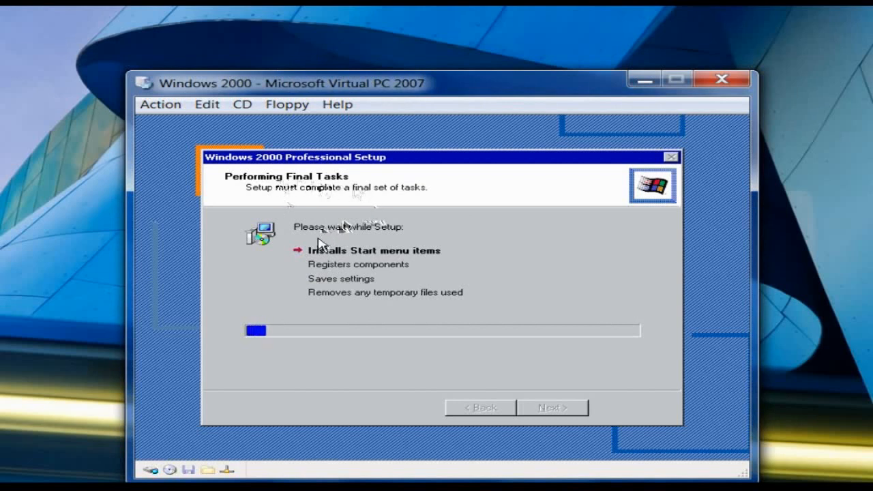
{"action": "mouse_move", "coordinate": [369, 274]}
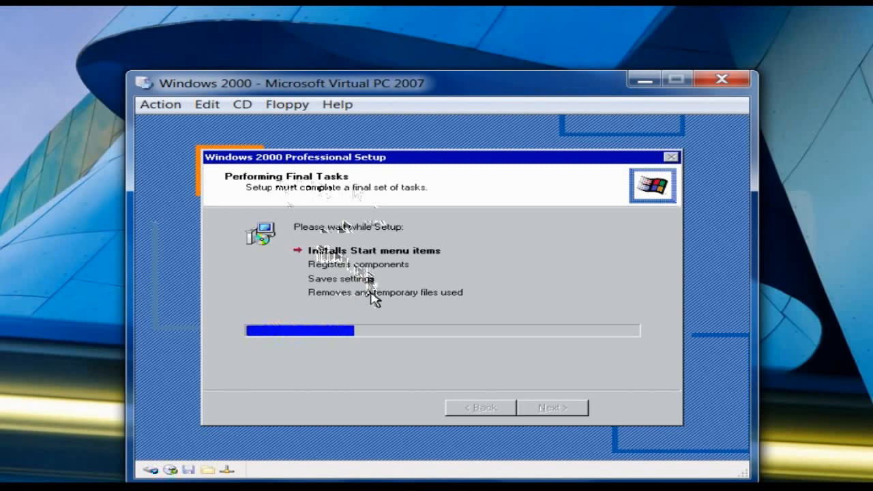
{"action": "mouse_move", "coordinate": [445, 309]}
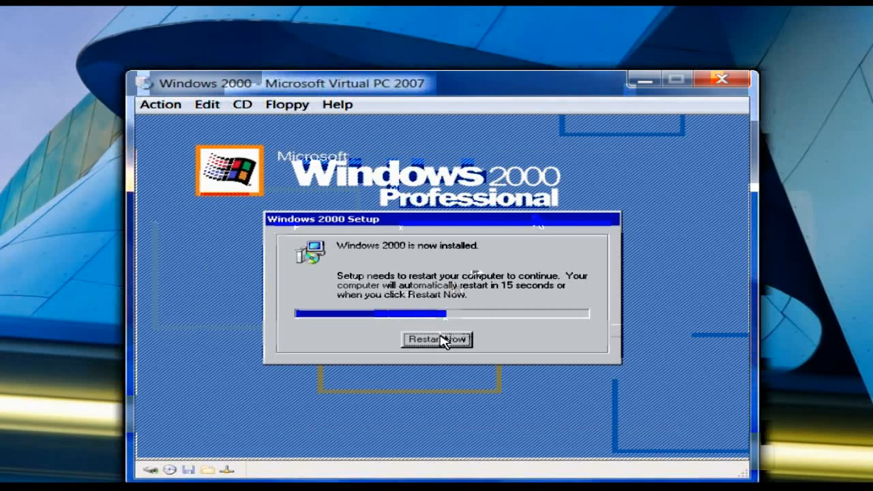
Restart the virtual machine from the Windows 2000 Setup dialog to complete installation.
{"action": "left_click", "coordinate": [436, 338]}
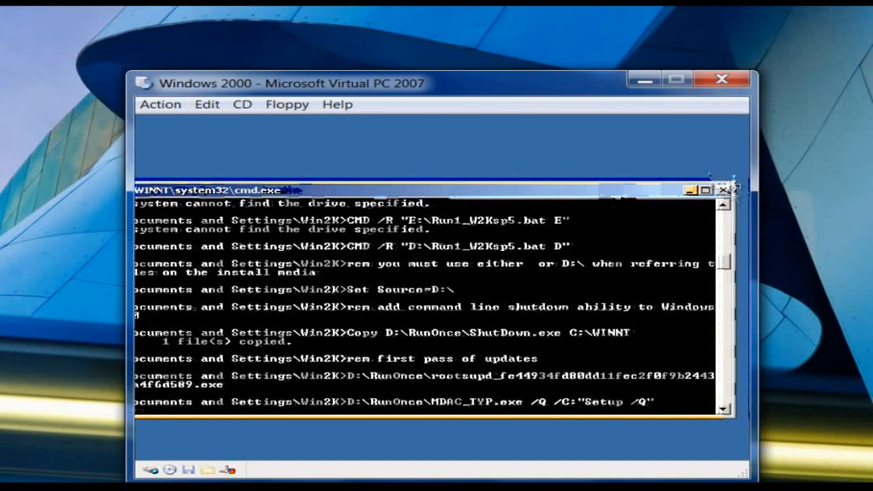
Close the finished post-install update script command window.
{"action": "left_click", "coordinate": [725, 190]}
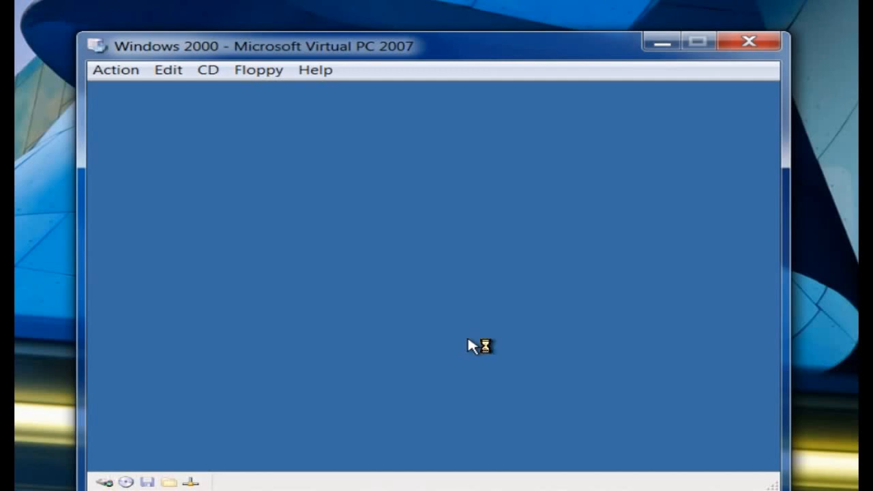
{"action": "mouse_move", "coordinate": [472, 346]}
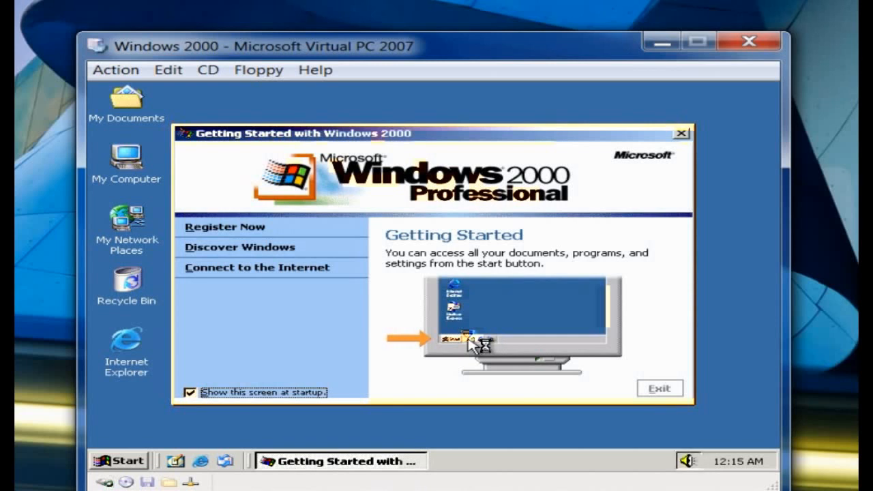
{"action": "mouse_move", "coordinate": [679, 130]}
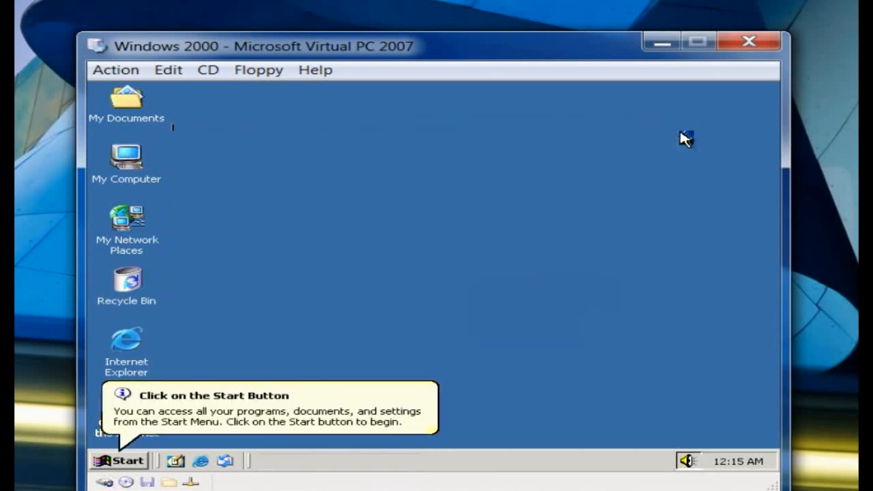
{"action": "mouse_move", "coordinate": [399, 363]}
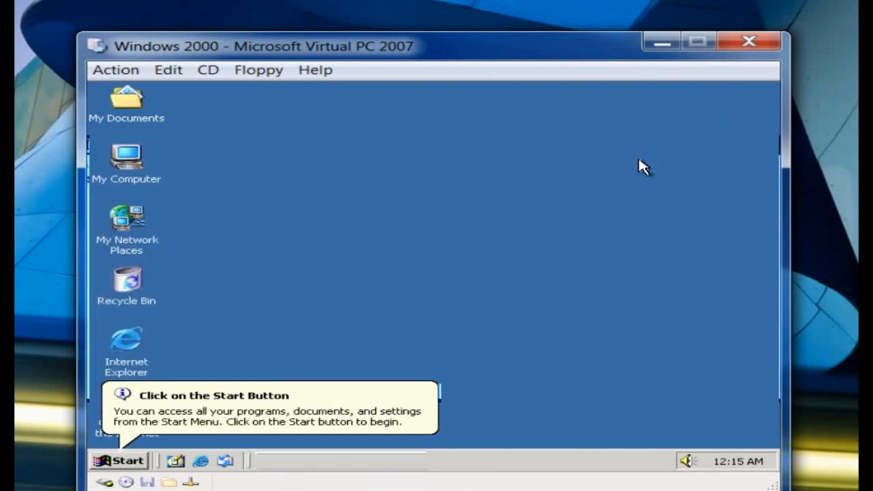
{"action": "mouse_move", "coordinate": [161, 179]}
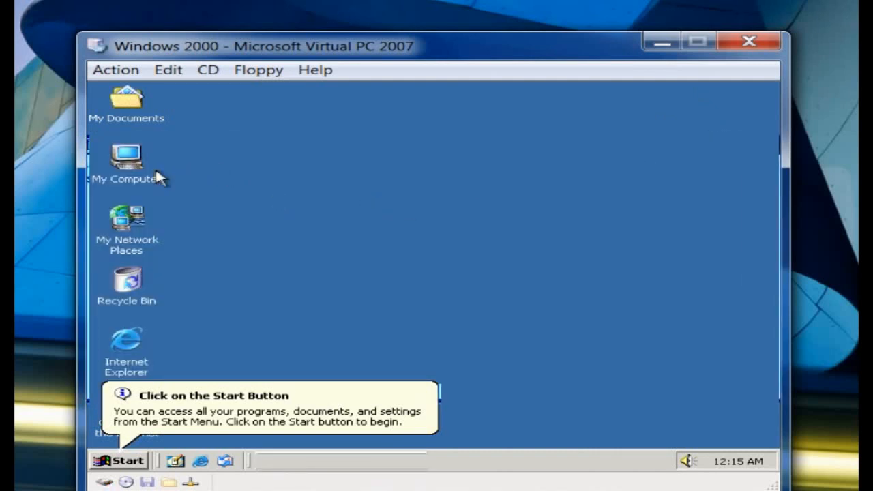
{"action": "double_click", "coordinate": [125, 157]}
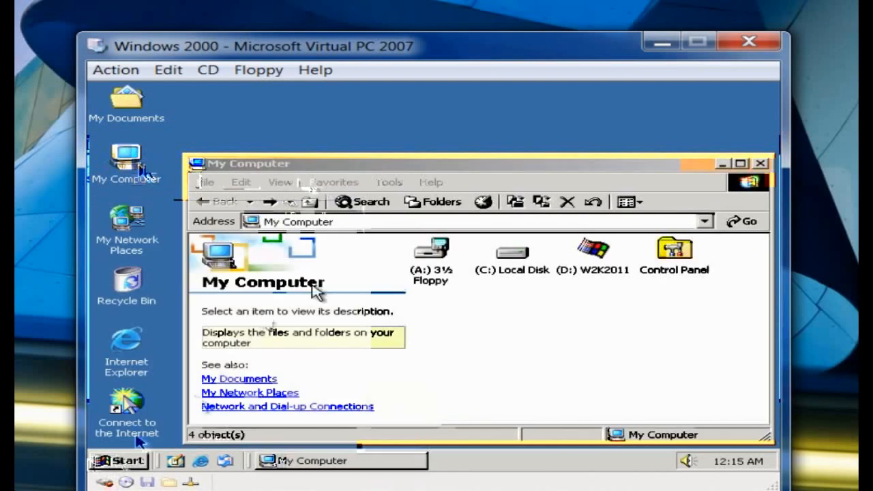
{"action": "left_click", "coordinate": [512, 248]}
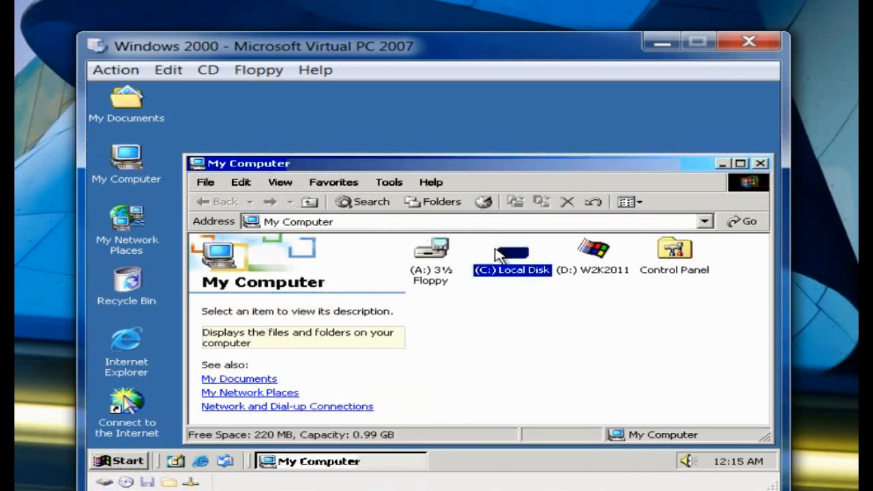
{"action": "left_click", "coordinate": [512, 256]}
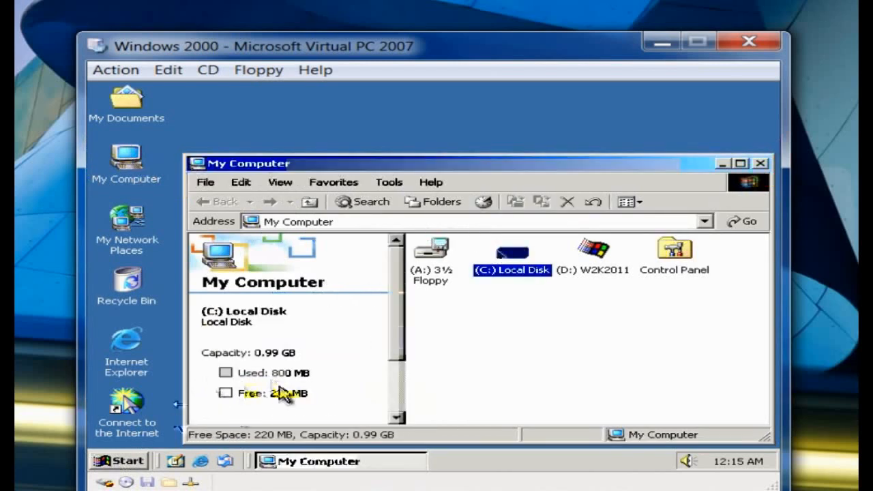
{"action": "mouse_move", "coordinate": [644, 184]}
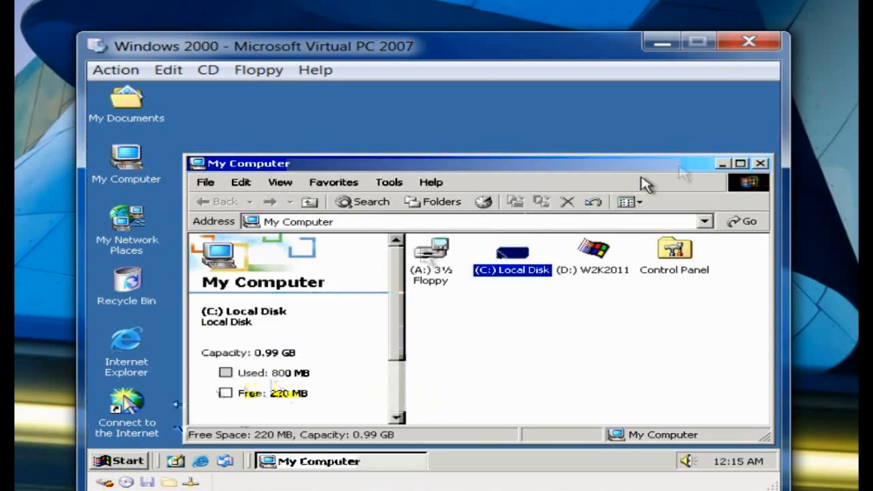
{"action": "mouse_move", "coordinate": [371, 208]}
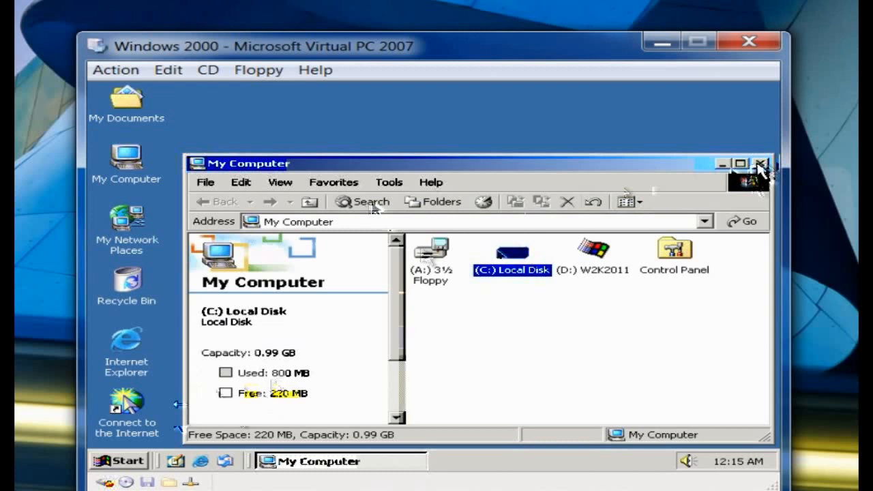
{"action": "left_click", "coordinate": [761, 164]}
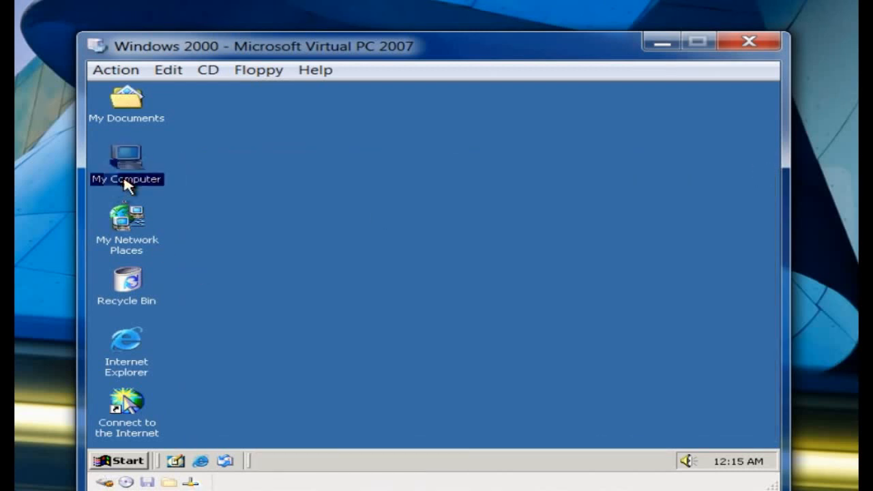
{"action": "right_click", "coordinate": [125, 161]}
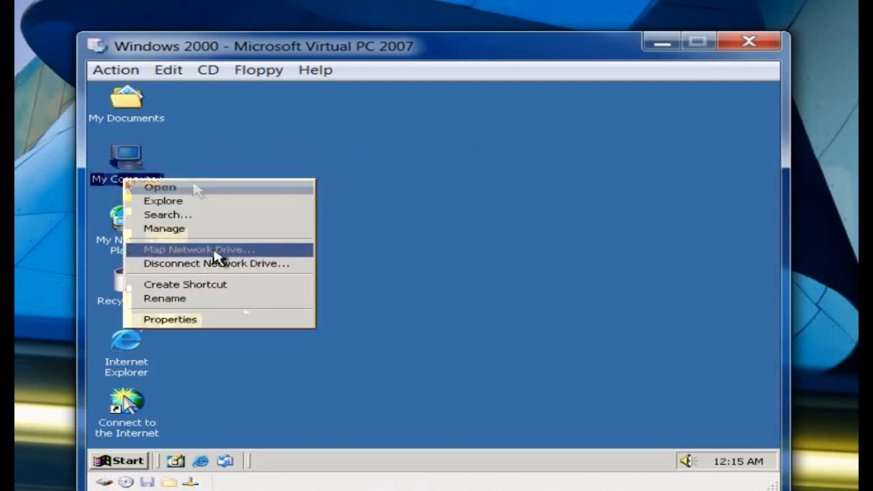
{"action": "mouse_move", "coordinate": [163, 200]}
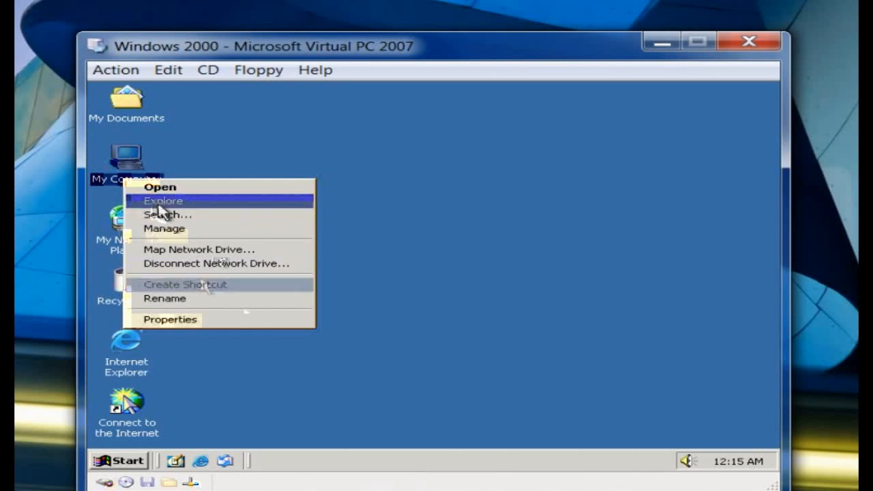
{"action": "left_click", "coordinate": [169, 320]}
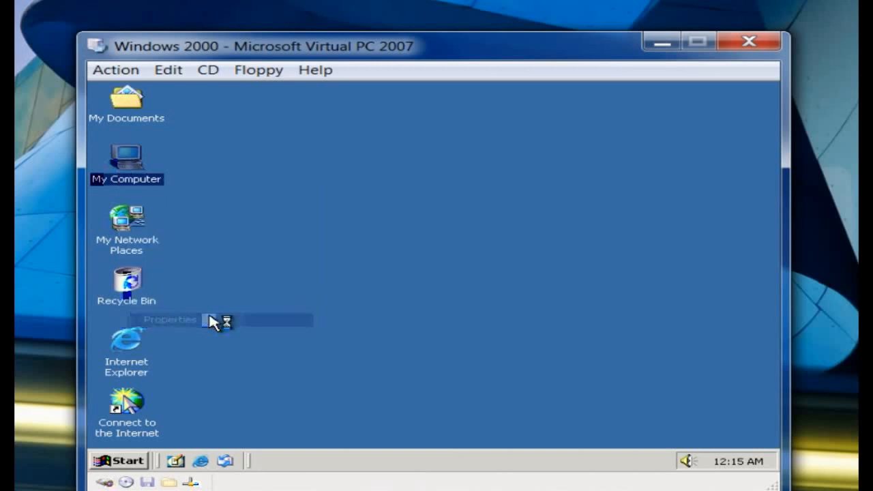
{"action": "left_click", "coordinate": [169, 319]}
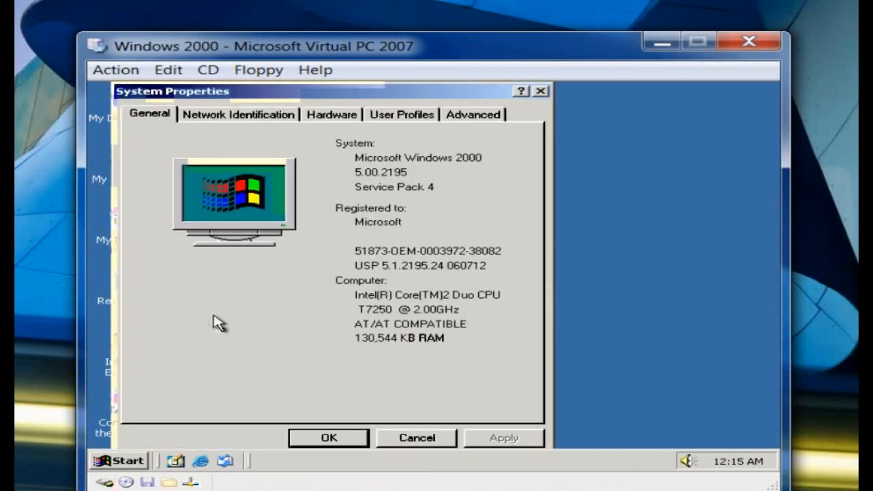
{"action": "mouse_move", "coordinate": [369, 332]}
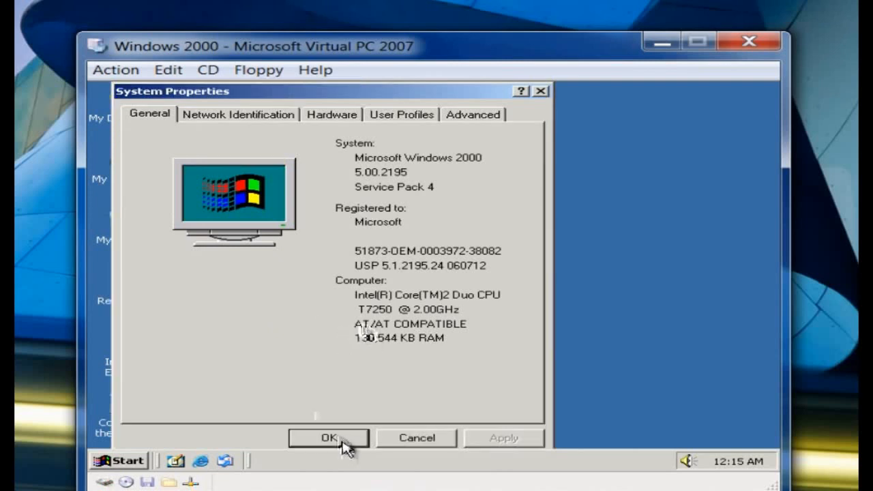
{"action": "left_click", "coordinate": [328, 437]}
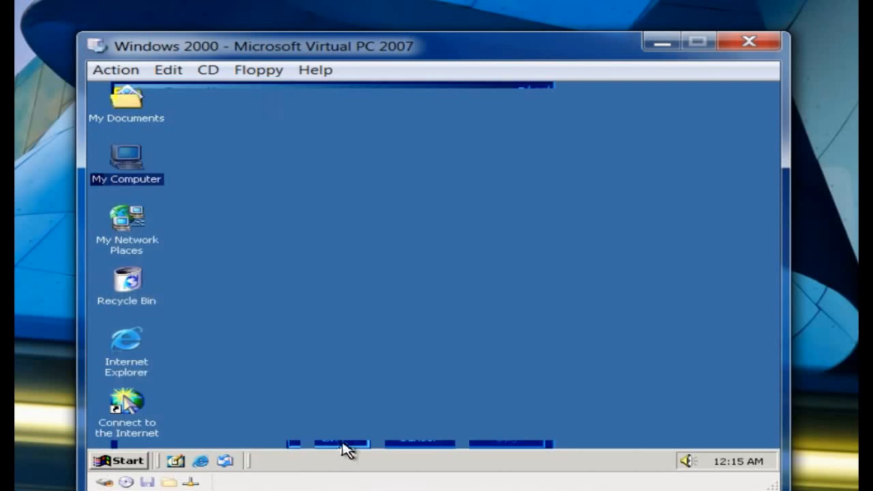
{"action": "mouse_move", "coordinate": [362, 153]}
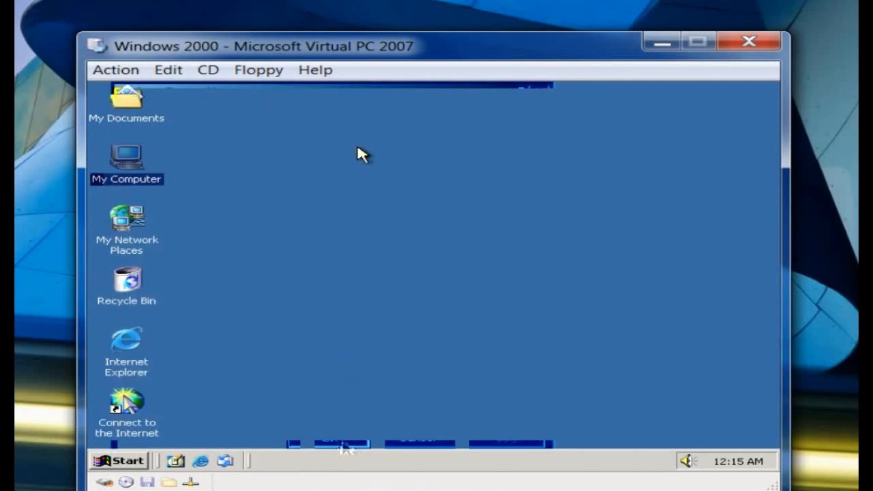